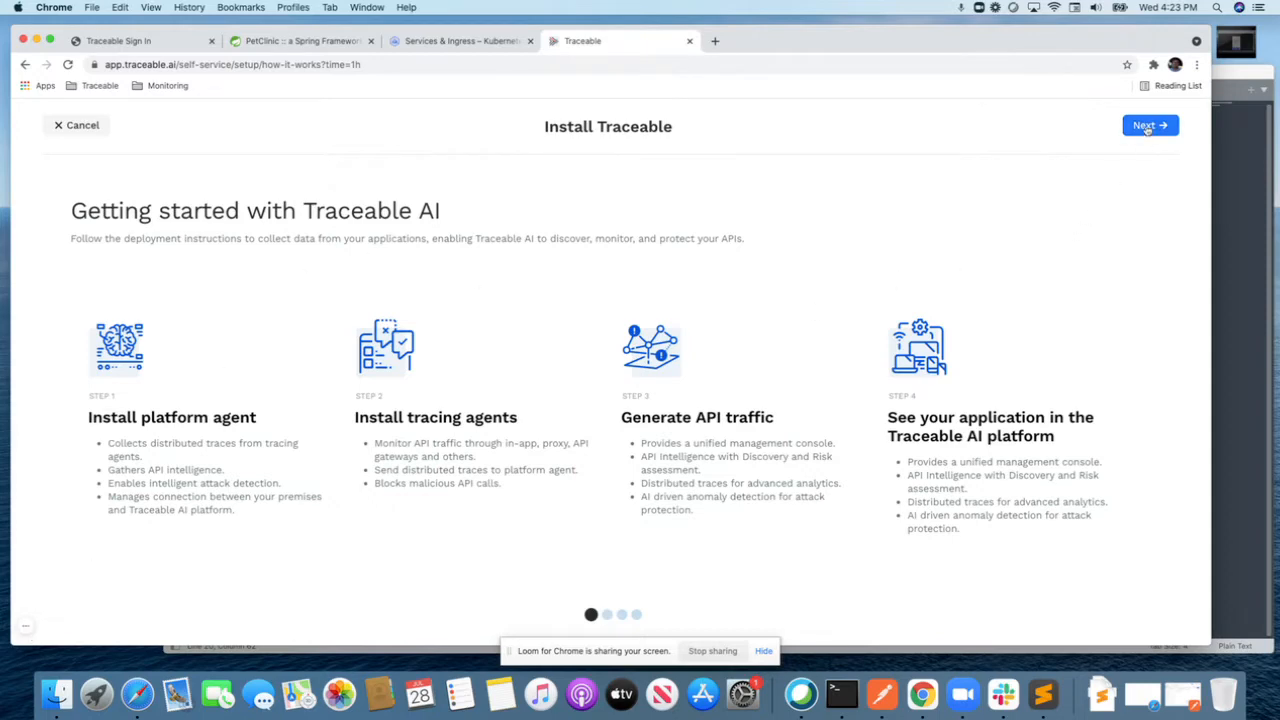
- Advance the install wizard from Getting started to the platform agent step
click(300, 40)
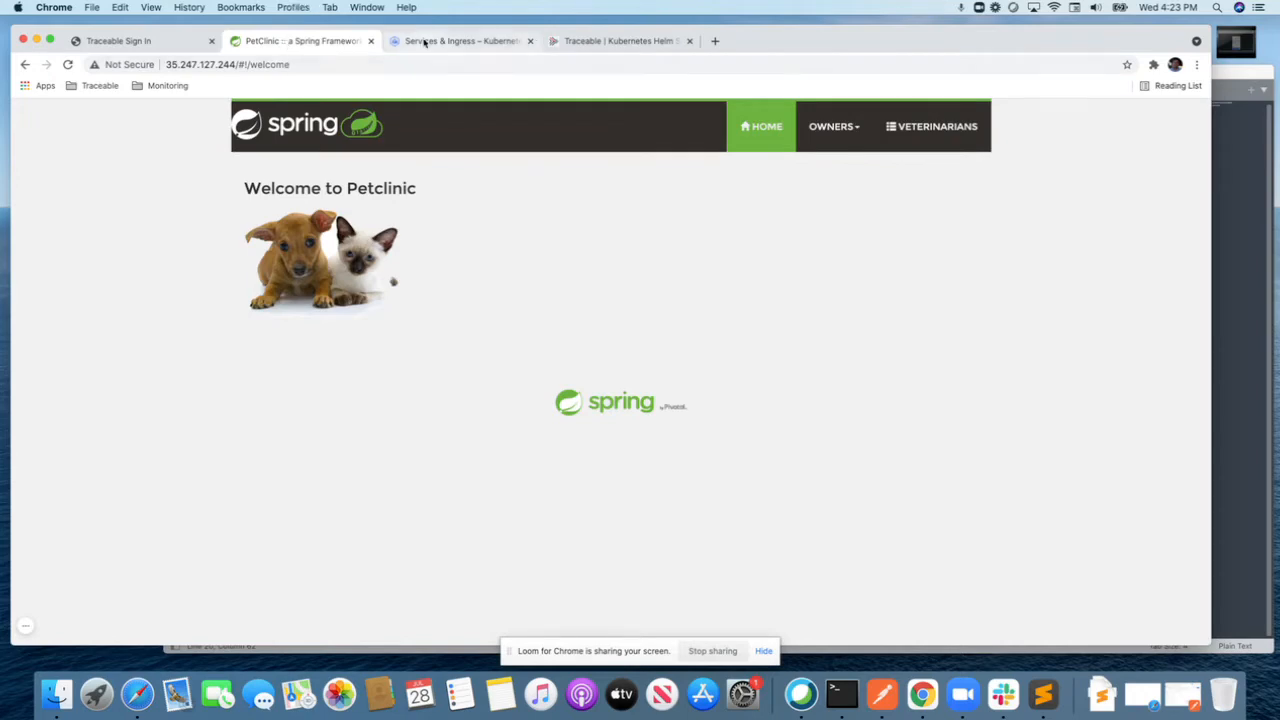
- Switch to the Kubernetes services list for the spring-petclinic namespace
click(460, 40)
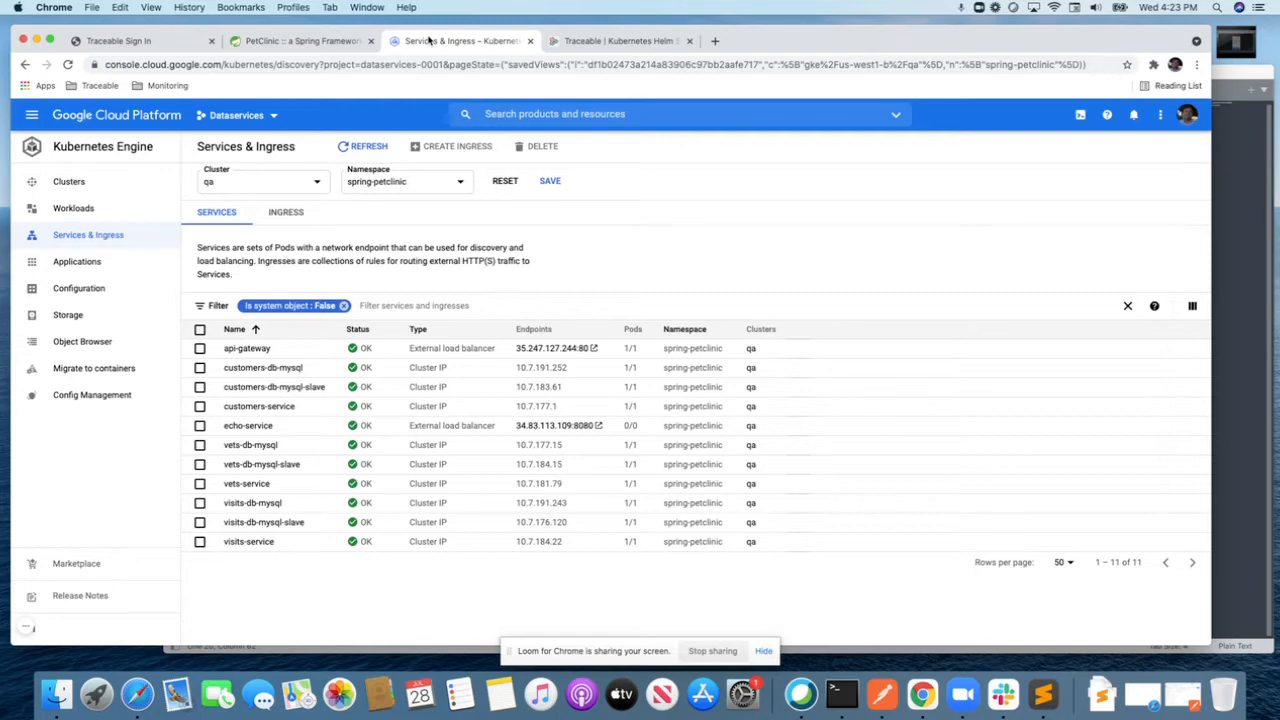
- Return to the Traceable Kubernetes Helm install instructions for the platform agent
click(620, 40)
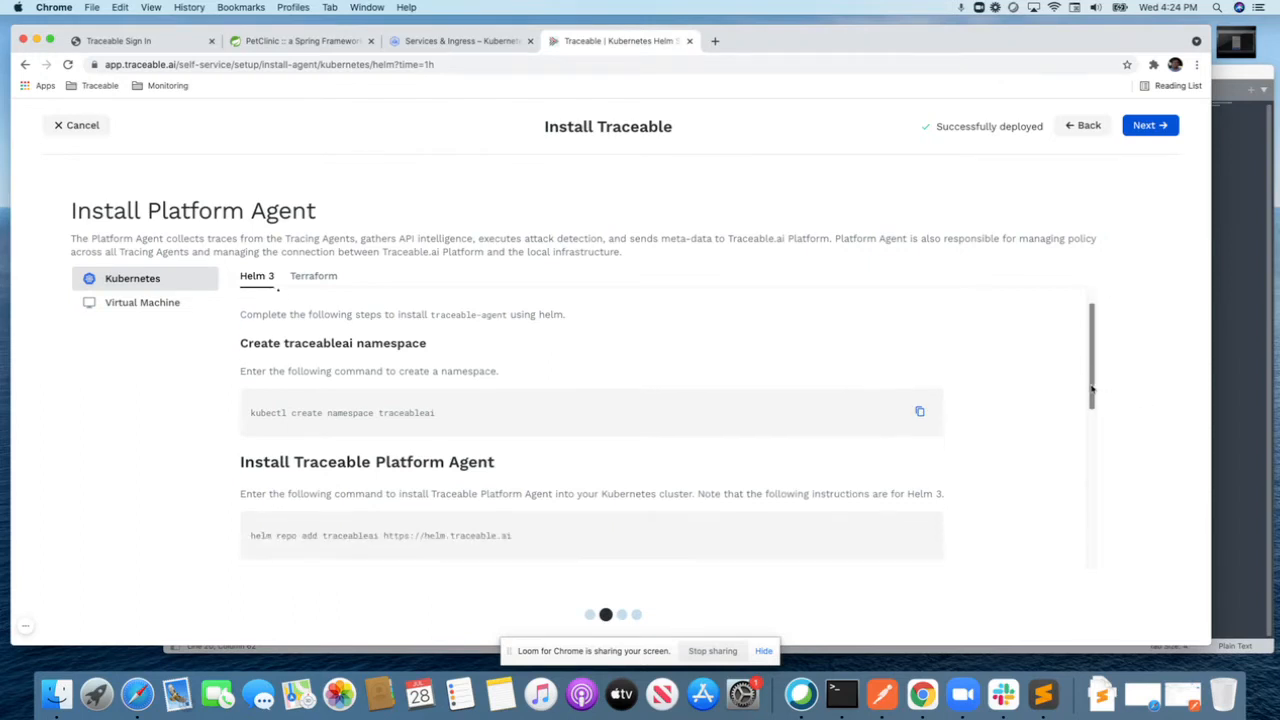
scroll(down, 3)
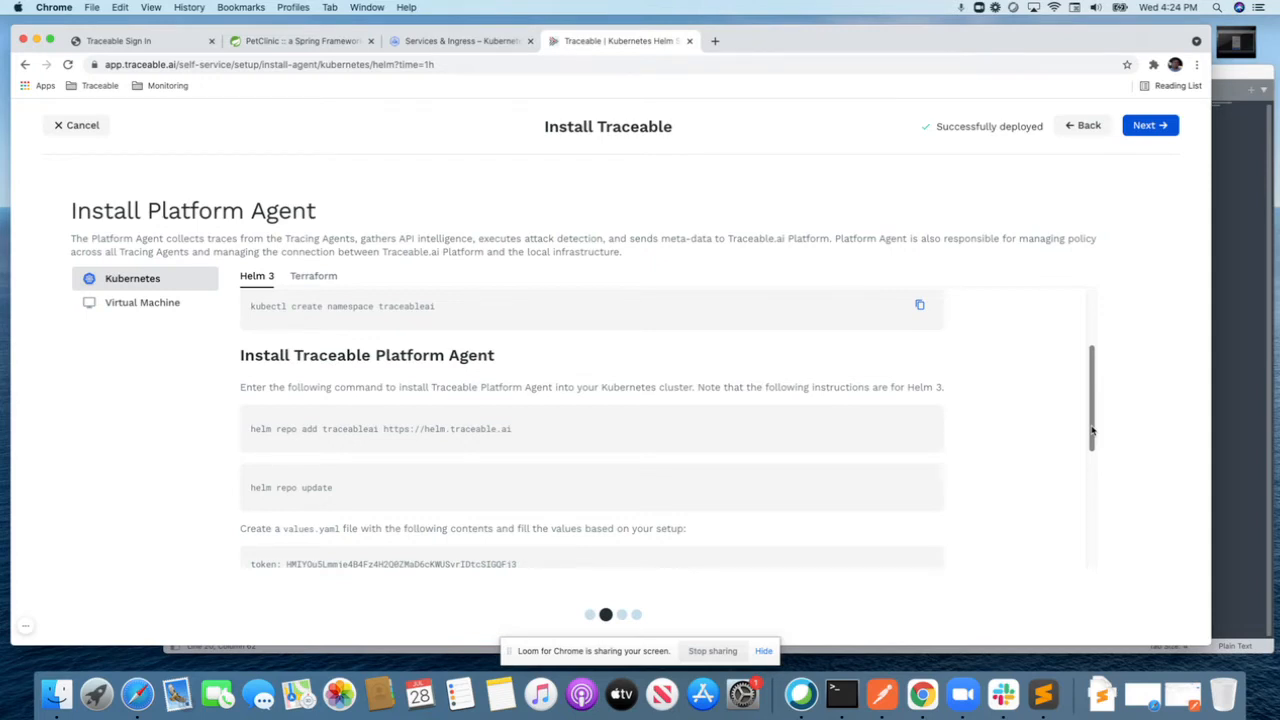
scroll(down, 3)
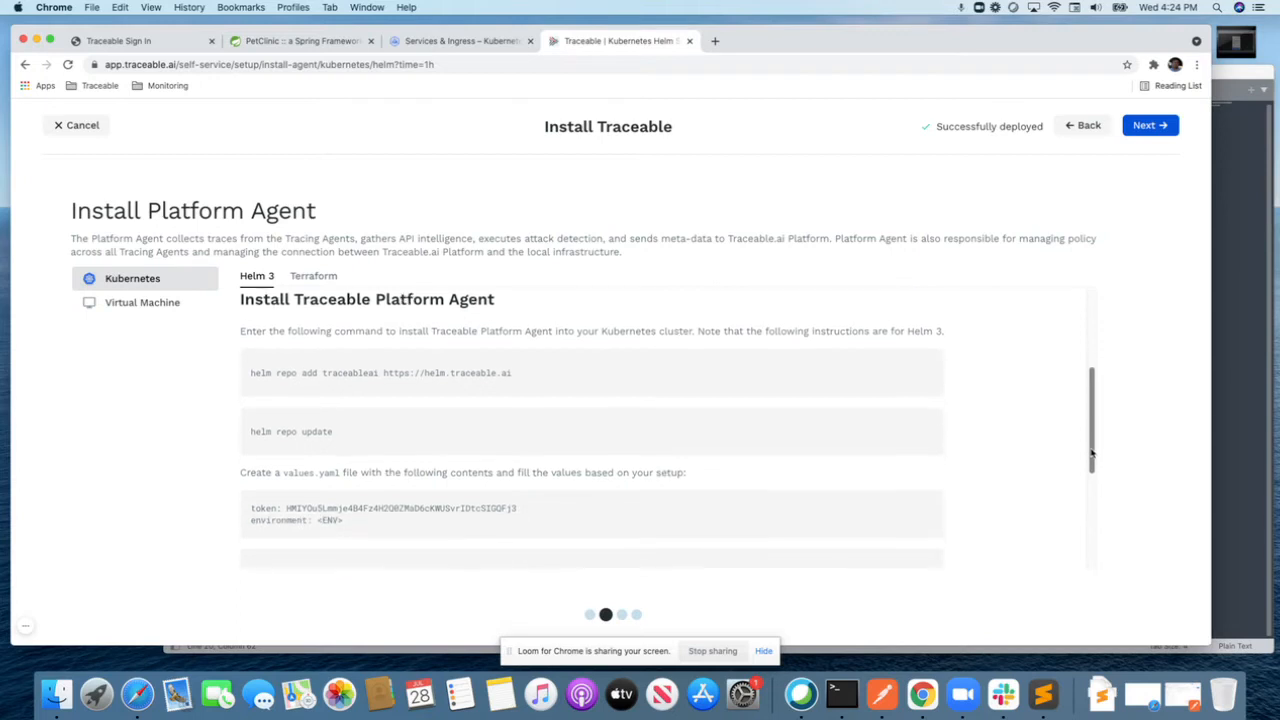
scroll(down, 3)
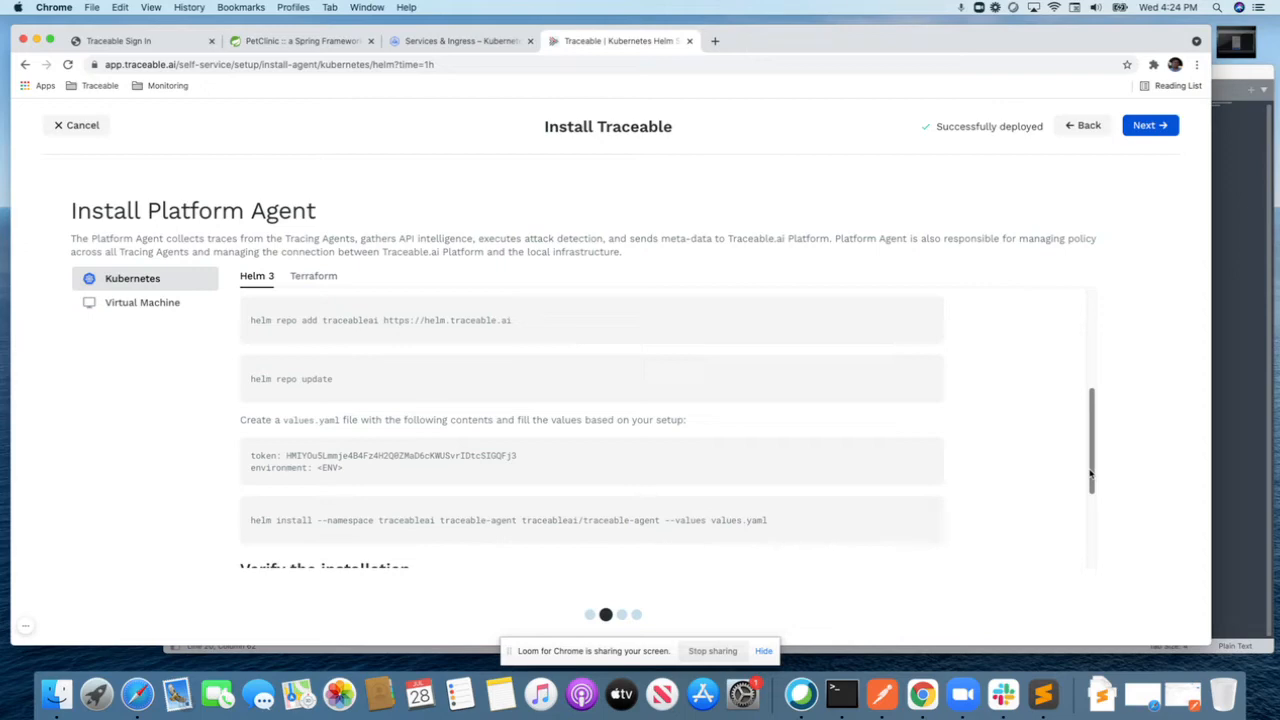
mouse_move(1196, 272)
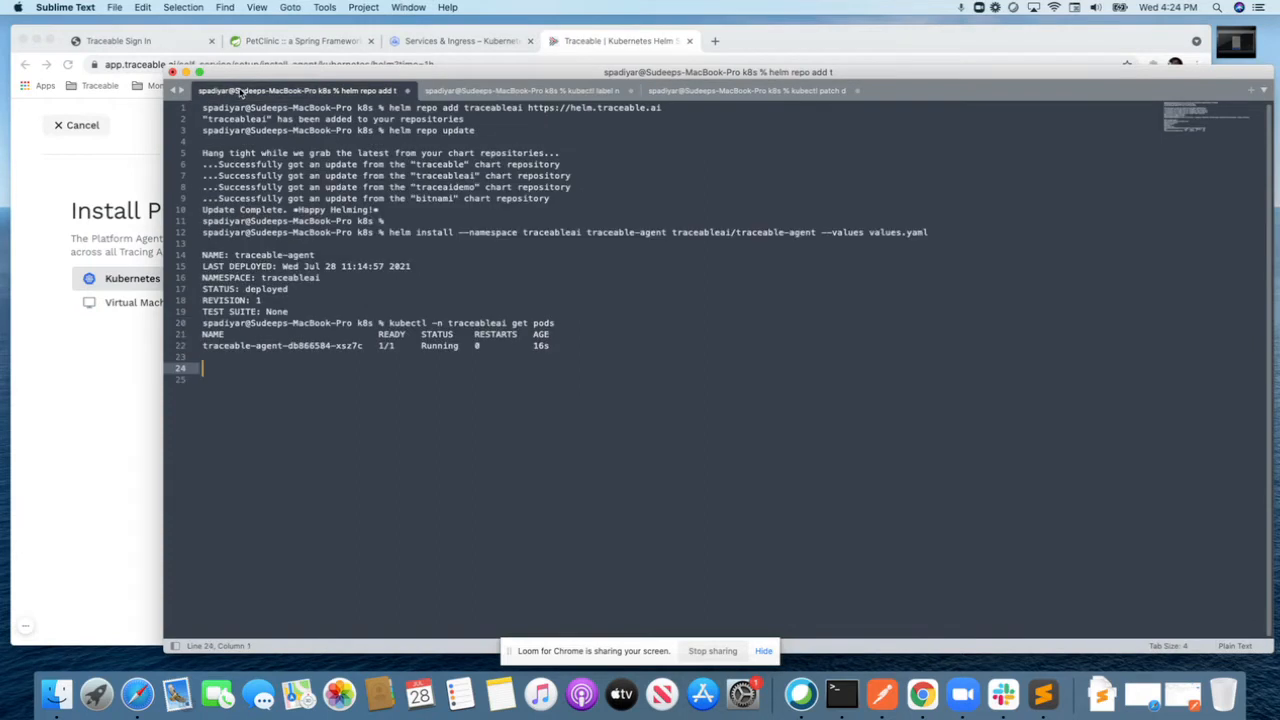
mouse_move(638, 392)
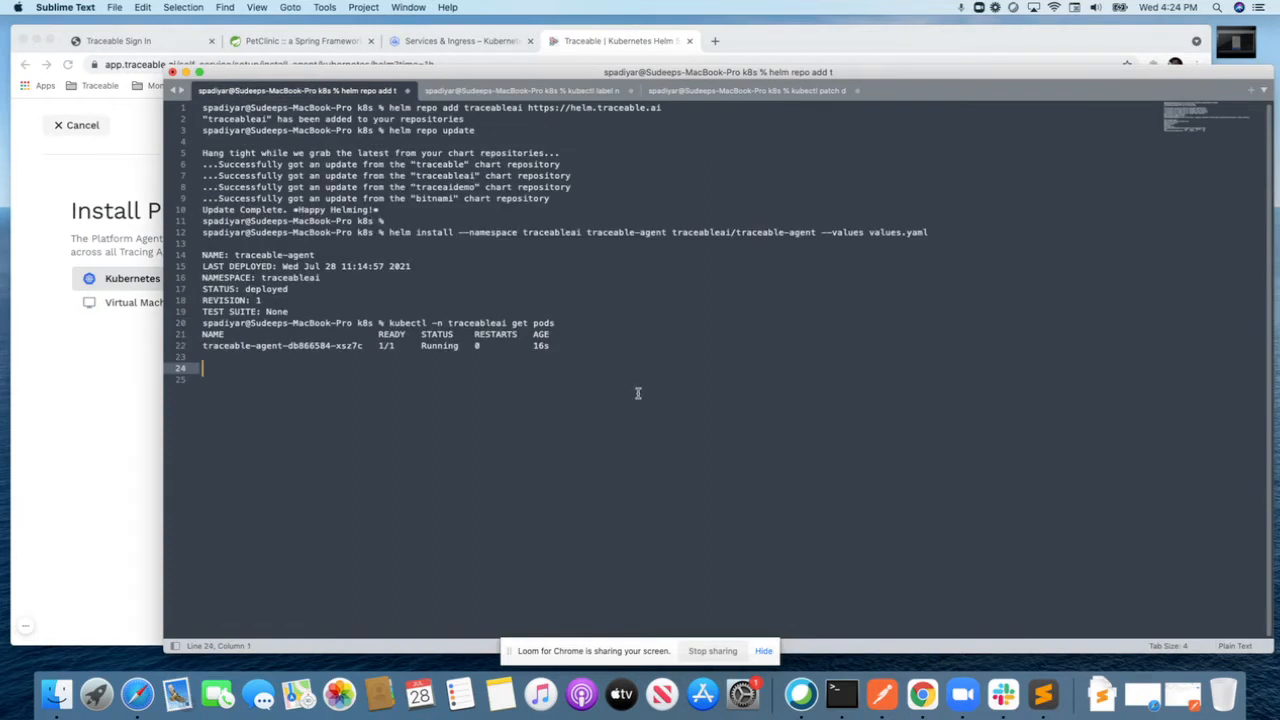
- Switch from the Helm install log back to the platform agent instructions in Chrome
click(922, 692)
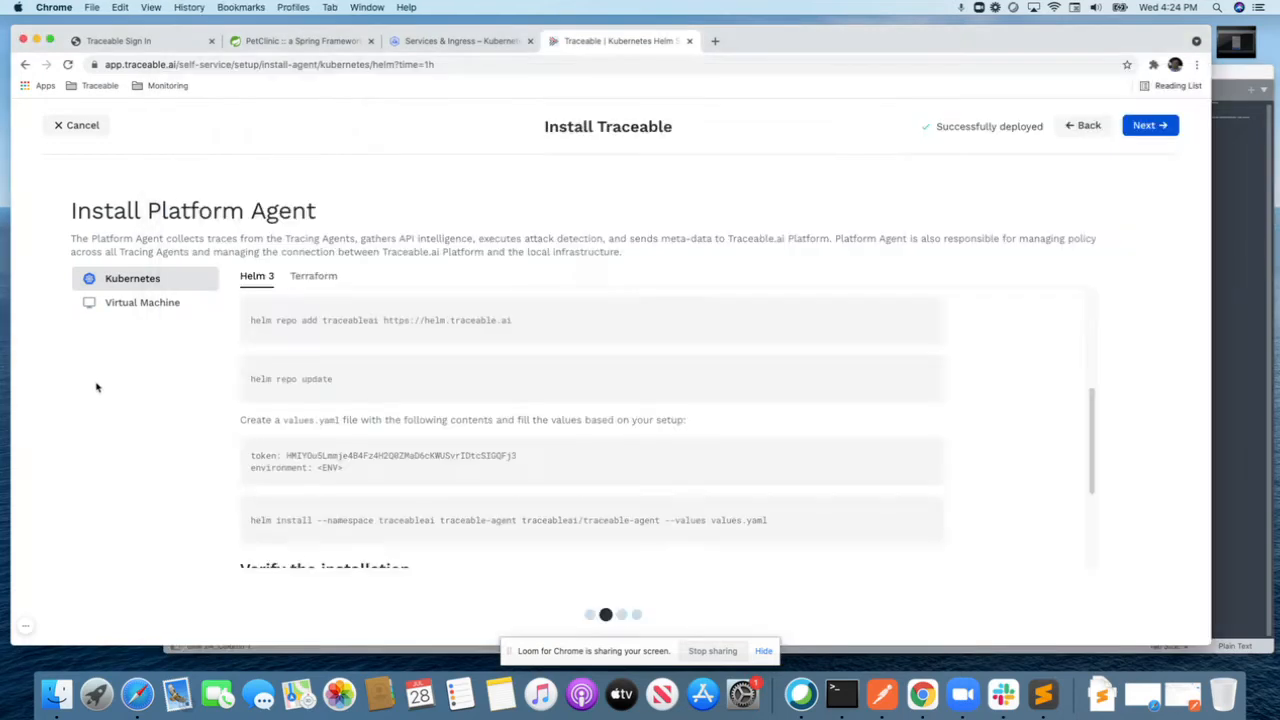
- Advance to the tracing agents step and open the Sidecar Proxy Kubernetes instructions
click(1148, 124)
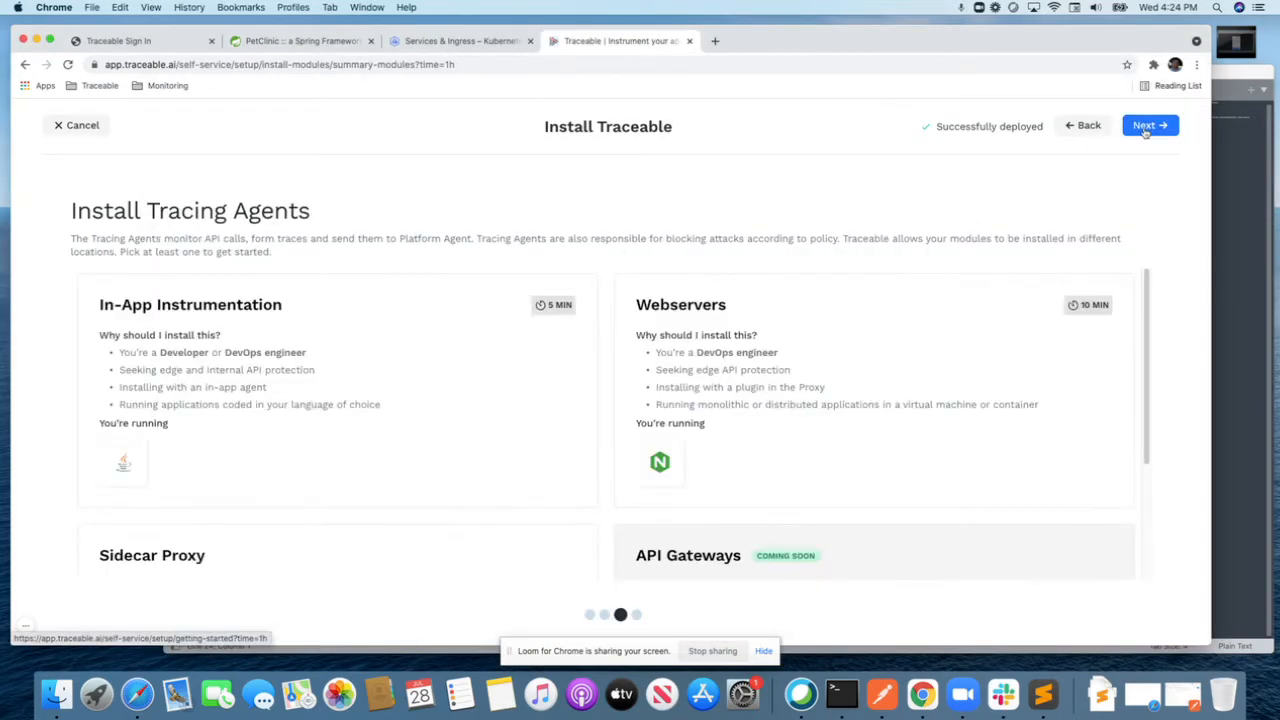
mouse_move(316, 528)
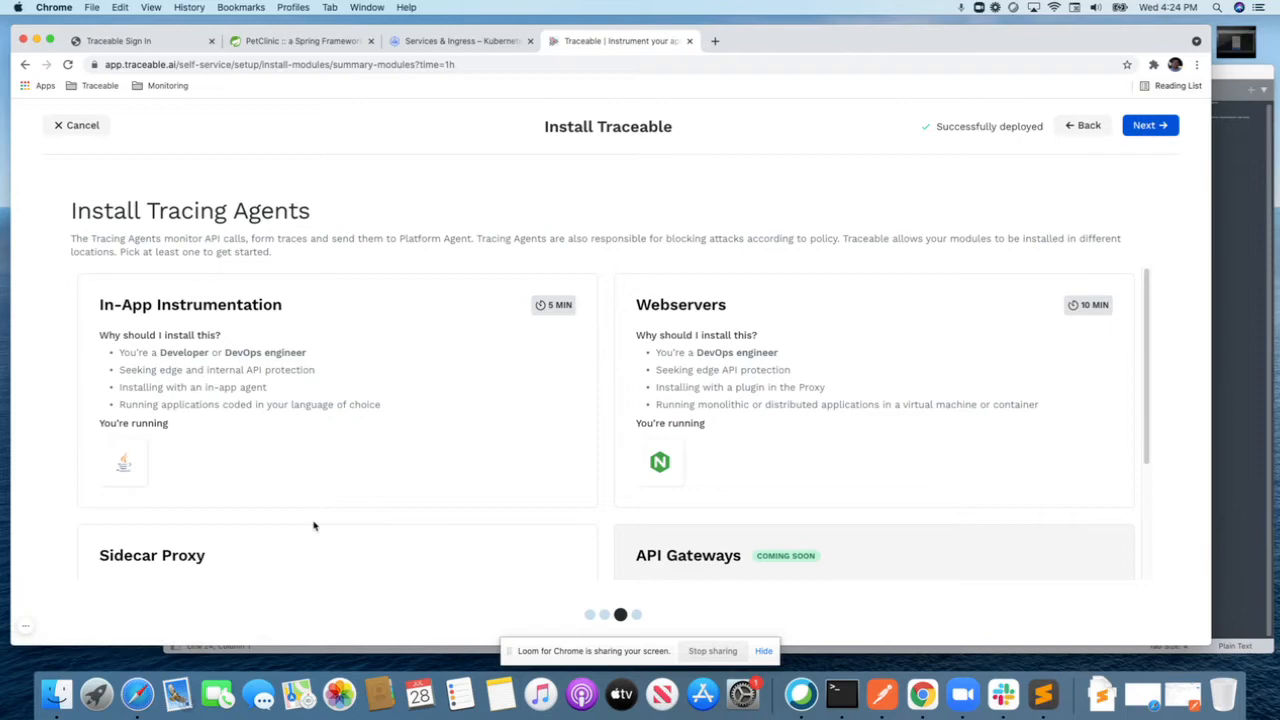
scroll(down, 3)
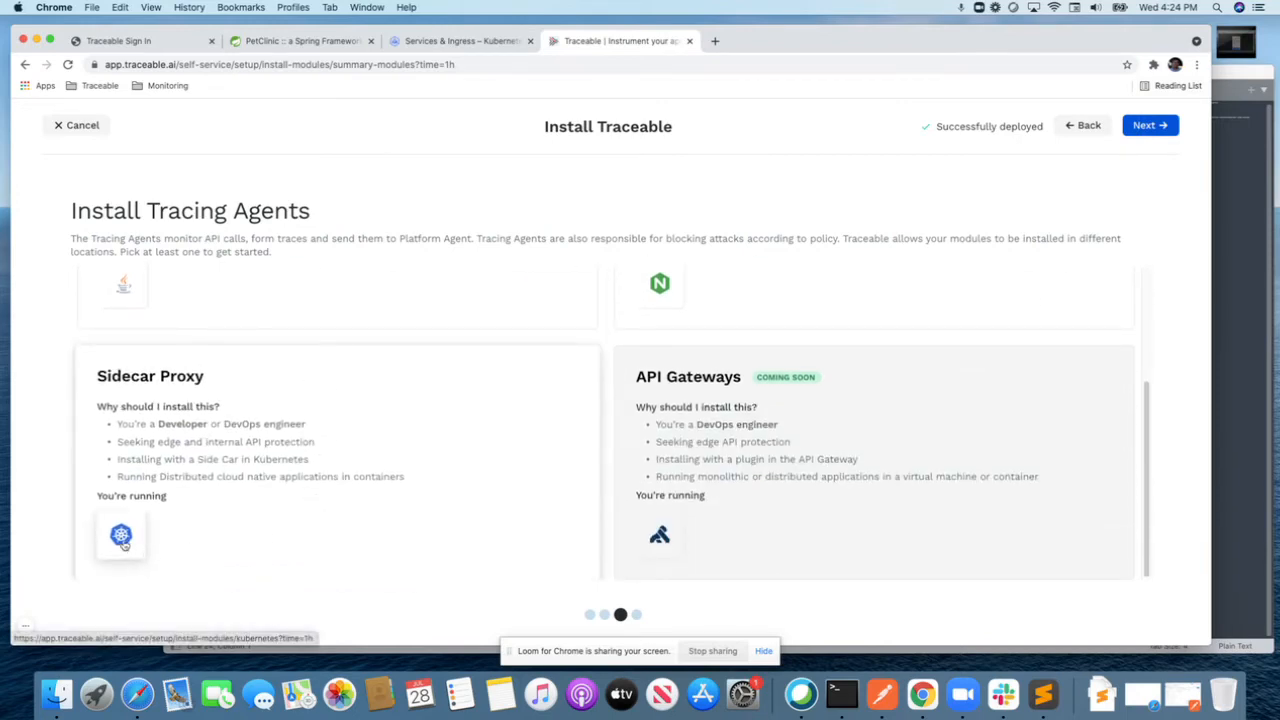
click(120, 536)
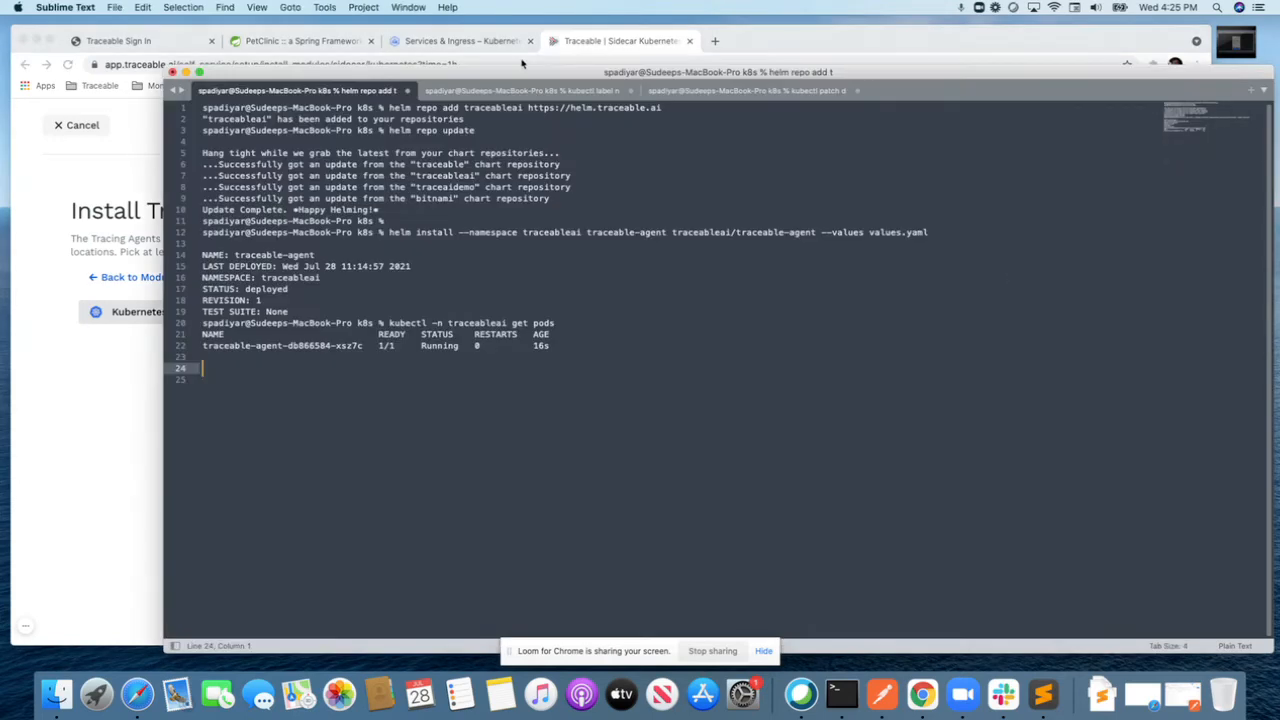
- Show the terminal tab with spring-petclinic pods restarted and the proxy injected
click(520, 90)
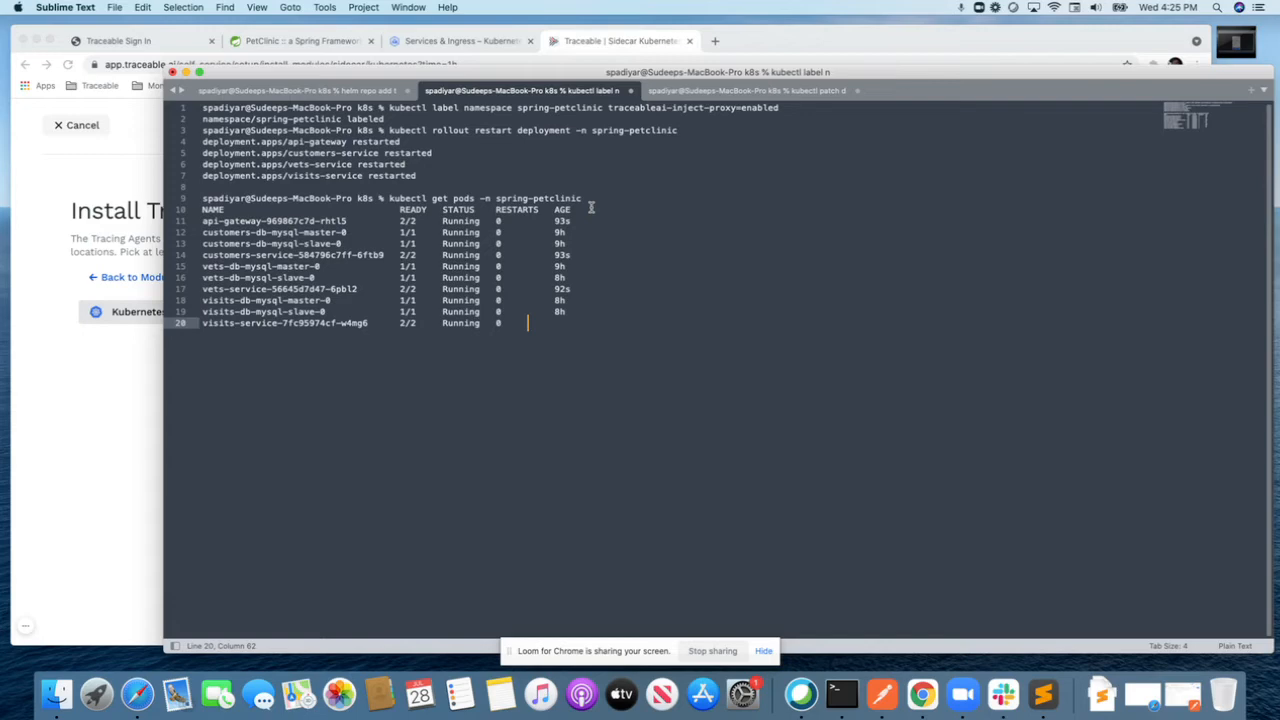
mouse_move(156, 368)
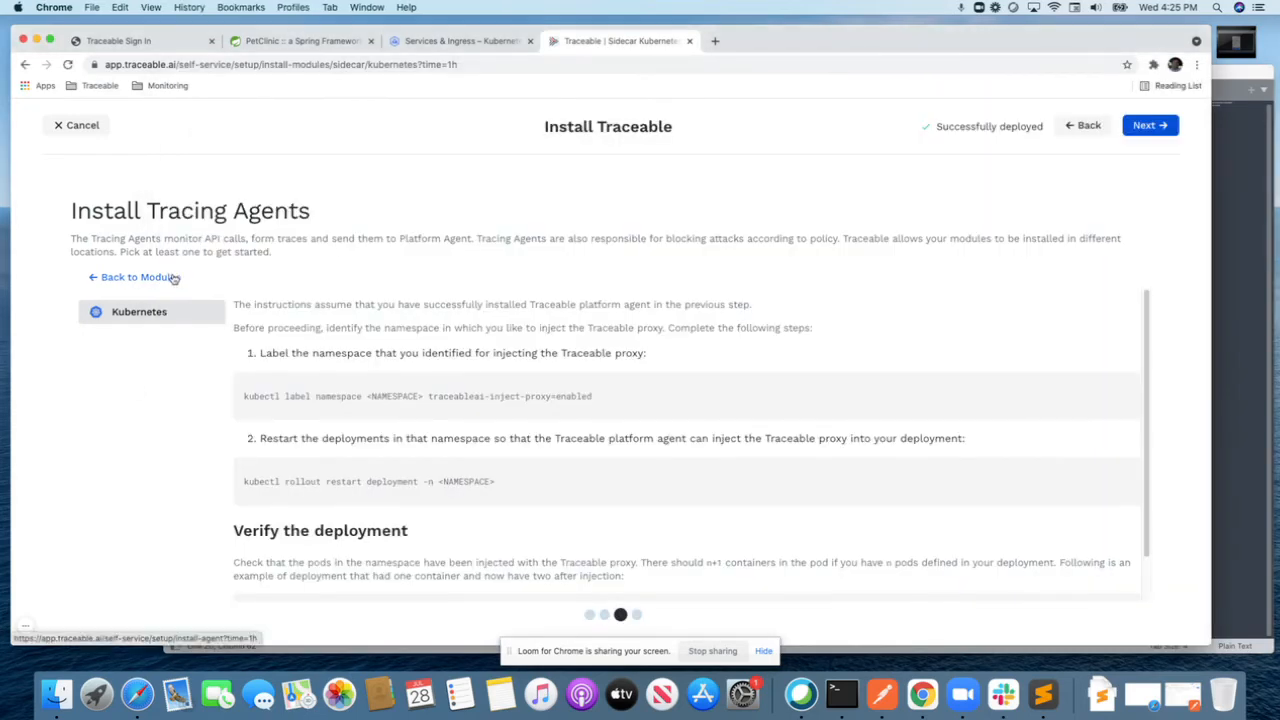
- Step back to the overview, forward to tracing agents, and open the Java agent instructions
click(1084, 124)
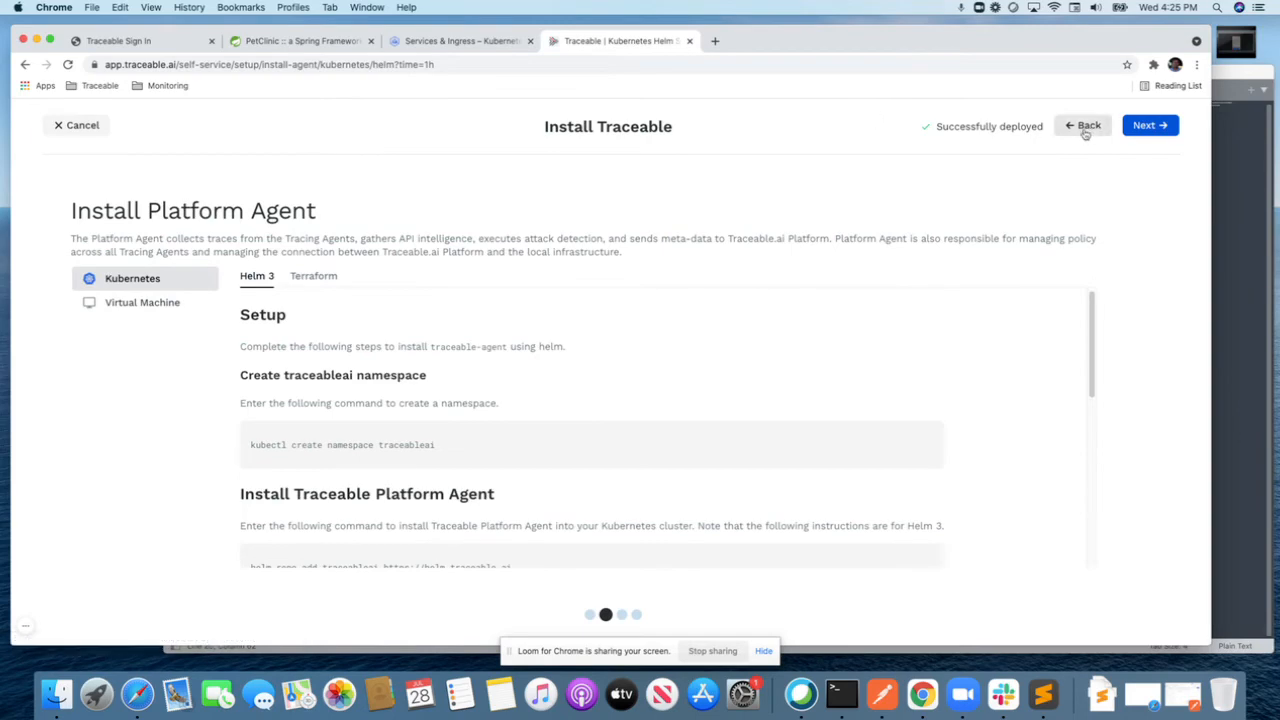
click(1082, 124)
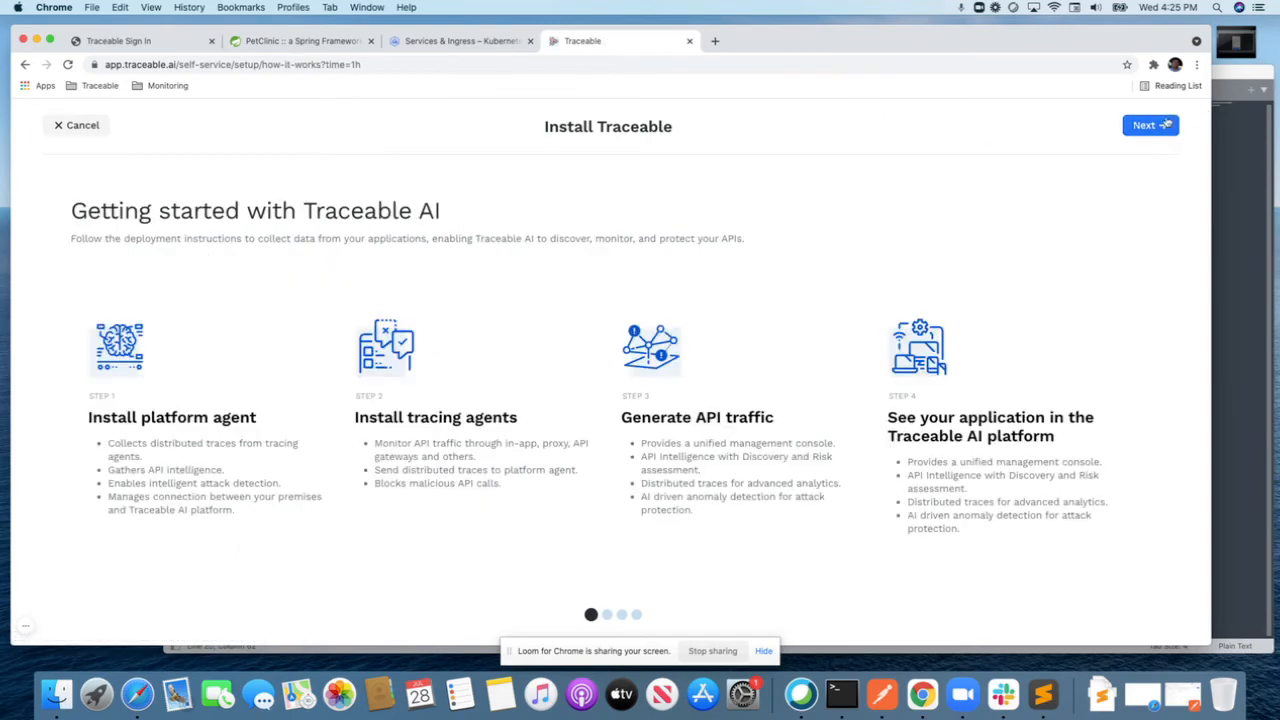
click(1148, 124)
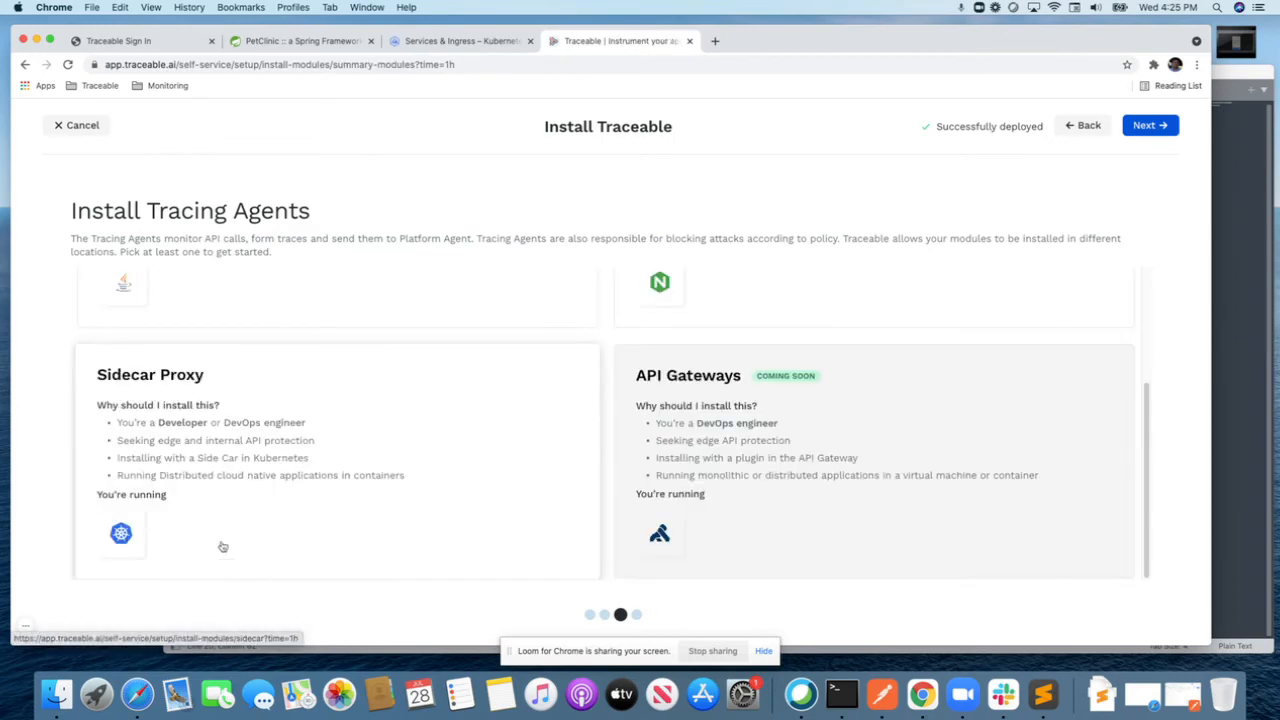
click(120, 532)
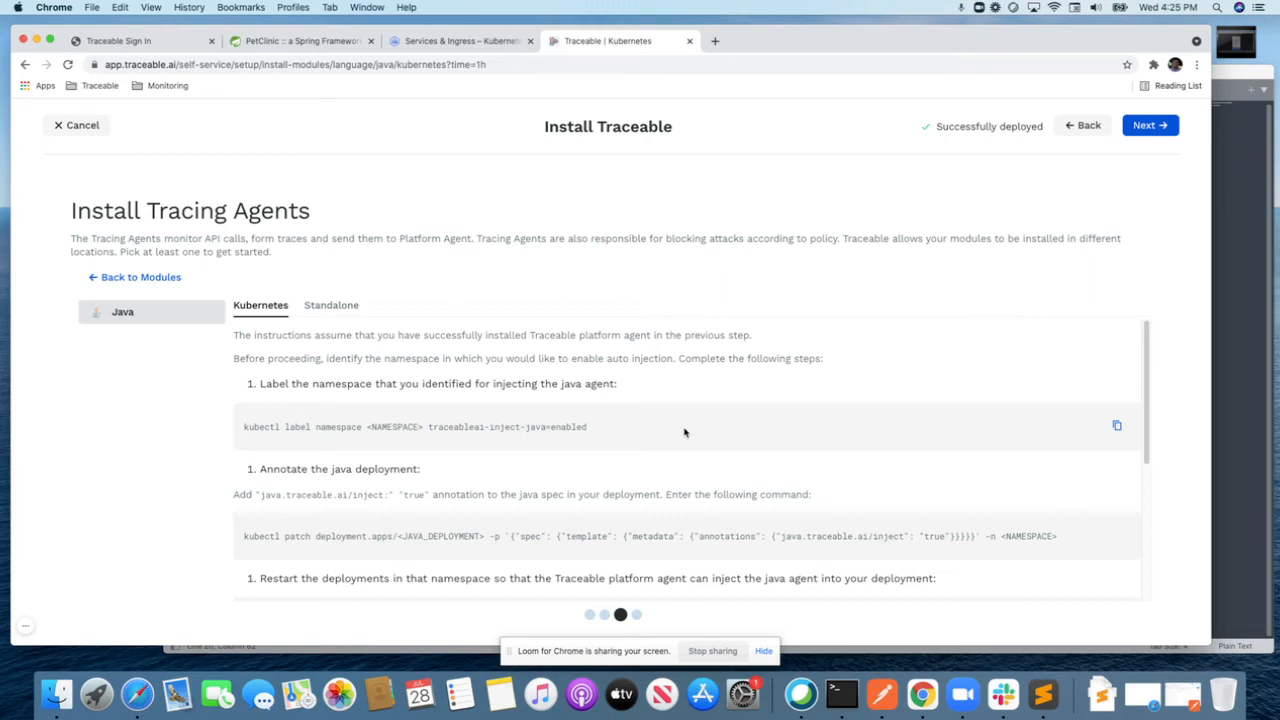
- Scroll through the Java tracing agent Kubernetes labeling and annotation steps
scroll(down, 3)
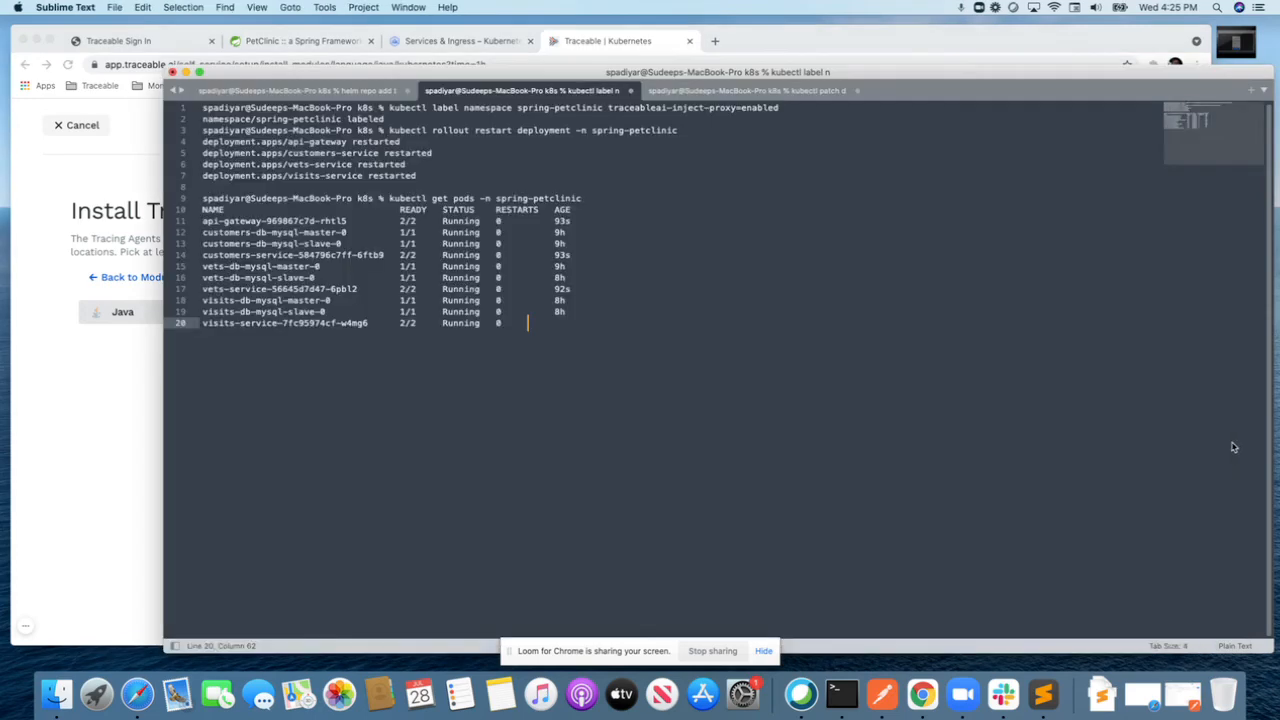
- Return to the Java agent instructions and advance to the Congrats summary page
click(744, 90)
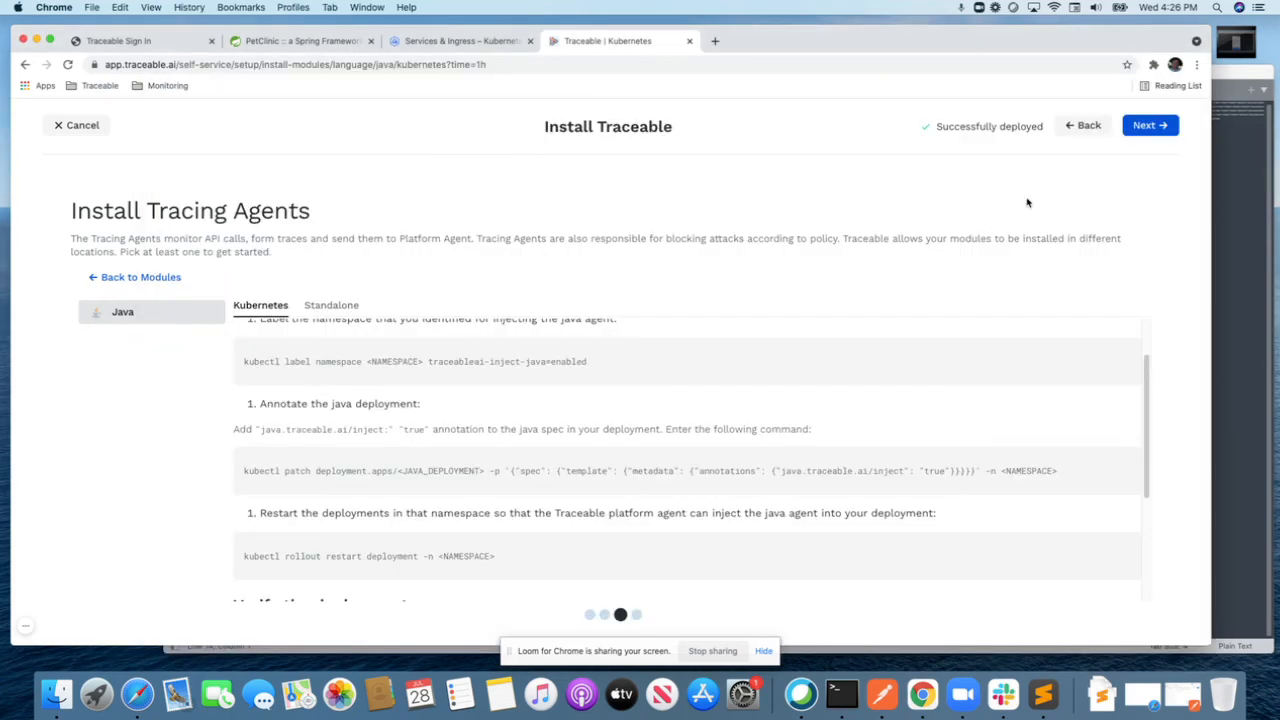
click(1150, 124)
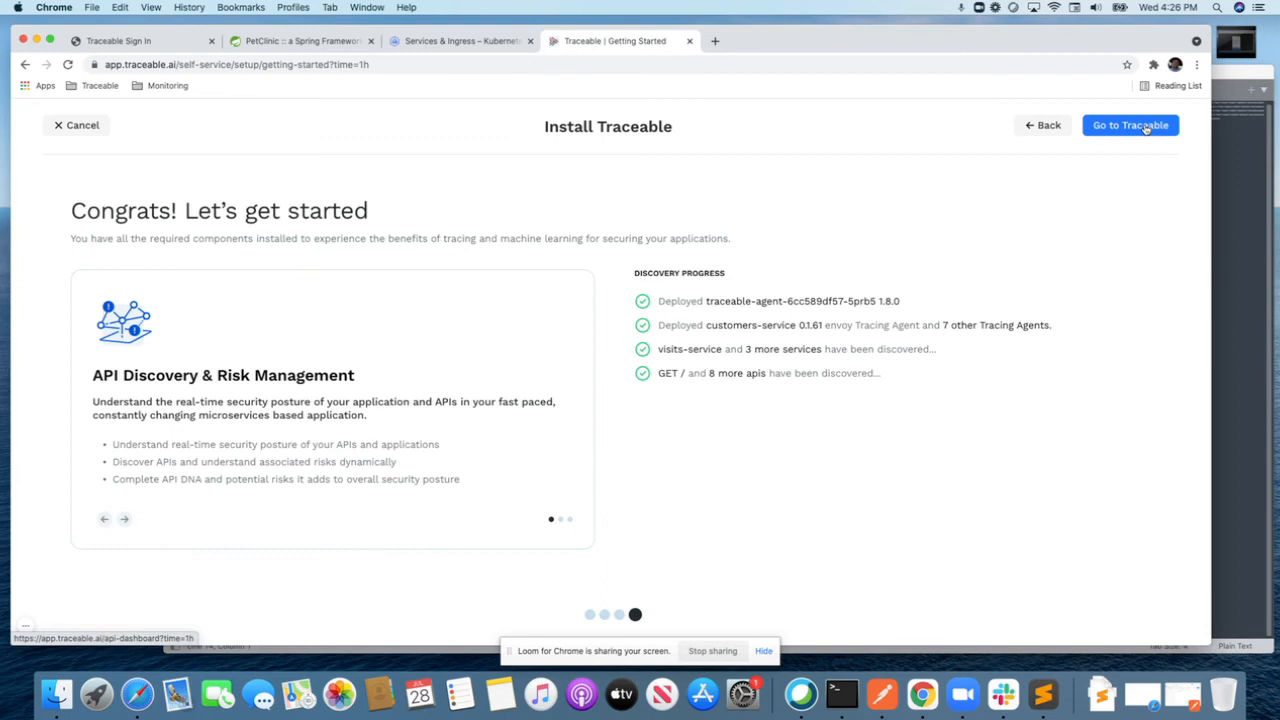